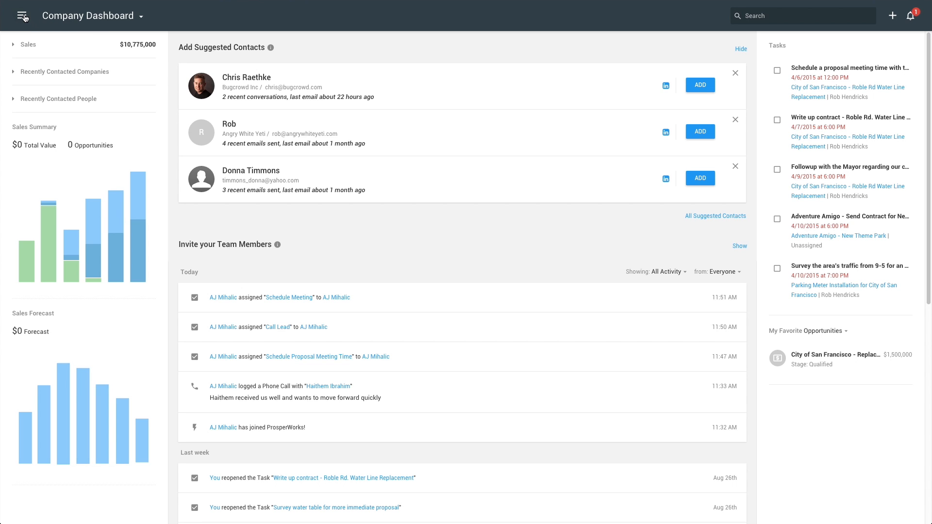
- Go to the People list and show the suggested contacts
{"action": "left_click", "coordinate": [23, 15]}
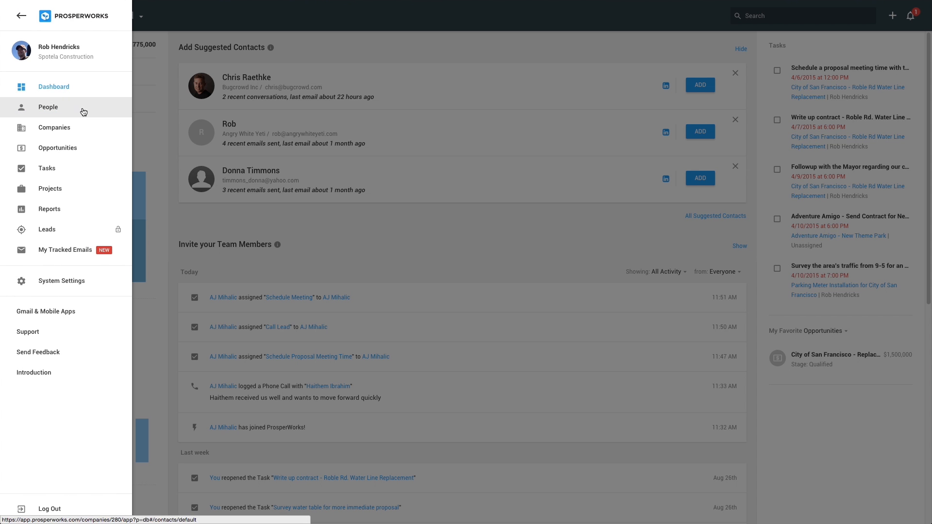
{"action": "left_click", "coordinate": [48, 106]}
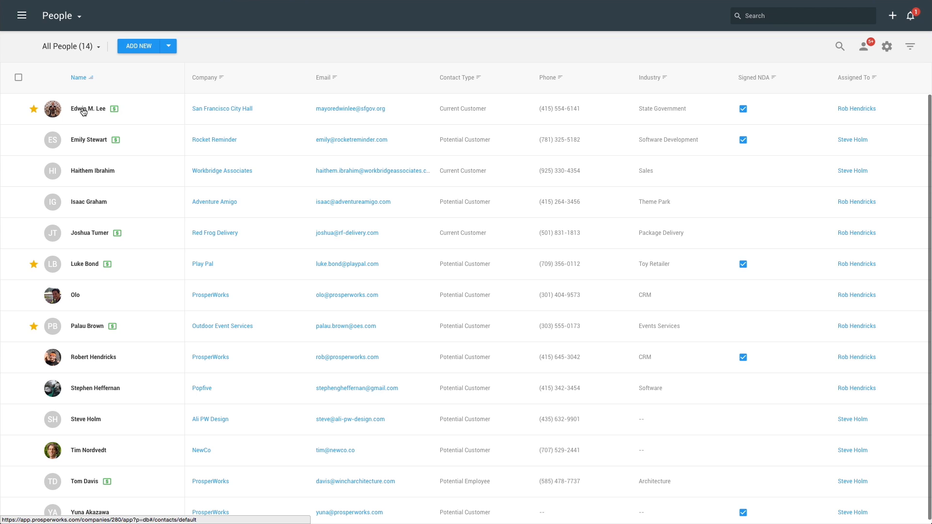
{"action": "left_click", "coordinate": [863, 46]}
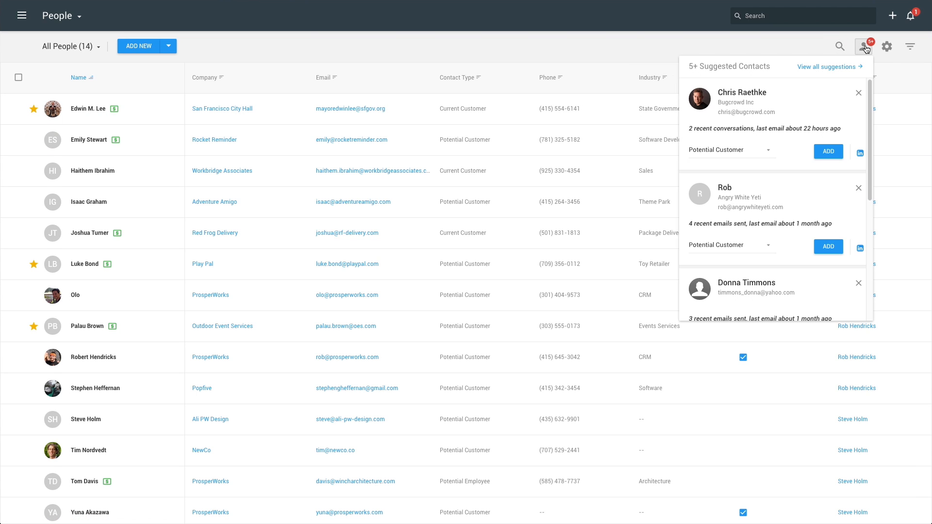
{"action": "left_click", "coordinate": [730, 150]}
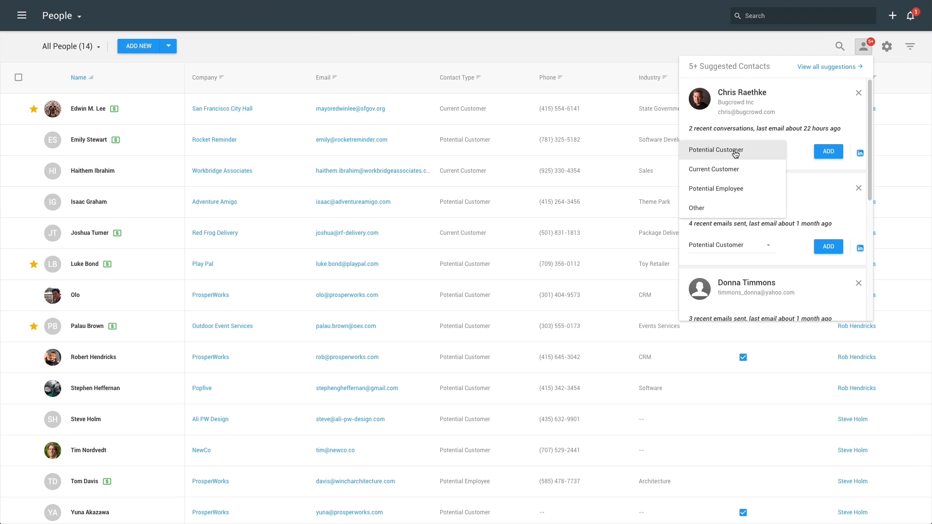
{"action": "left_click", "coordinate": [716, 150]}
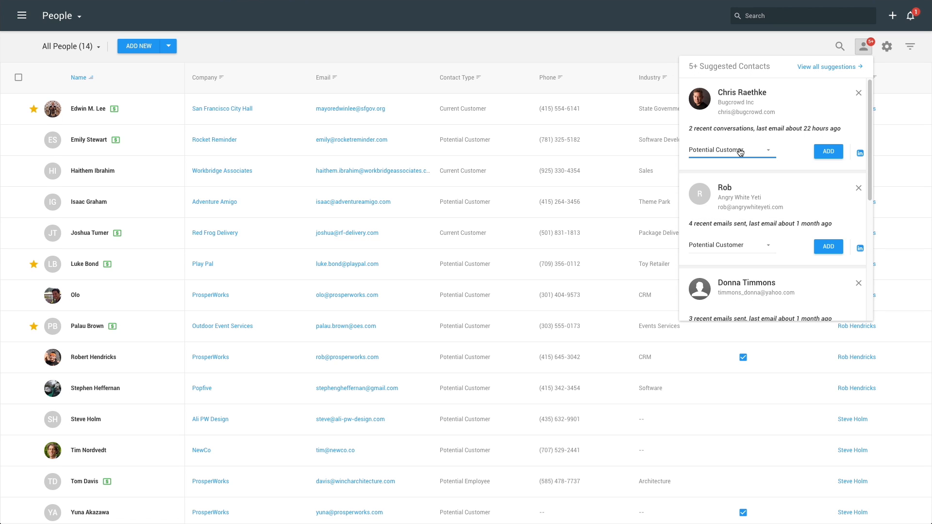
{"action": "left_click", "coordinate": [827, 151]}
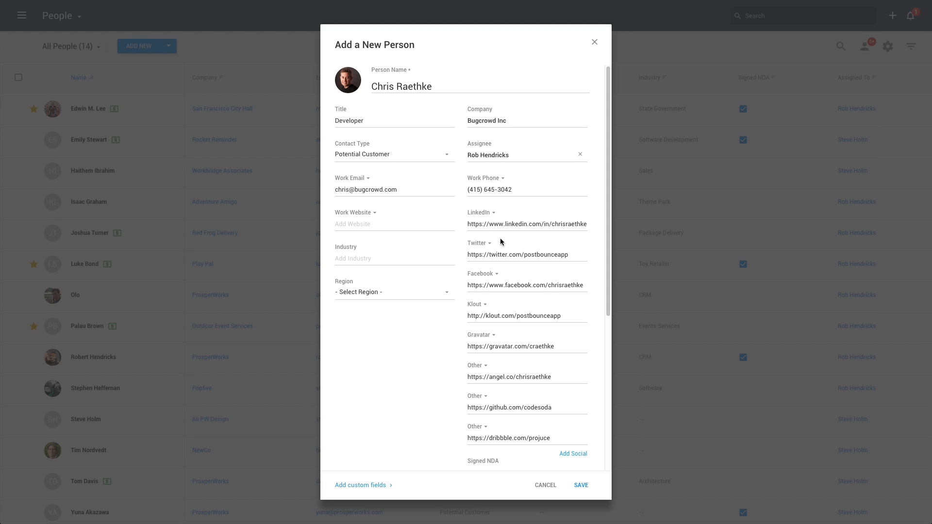
{"action": "mouse_move", "coordinate": [529, 397]}
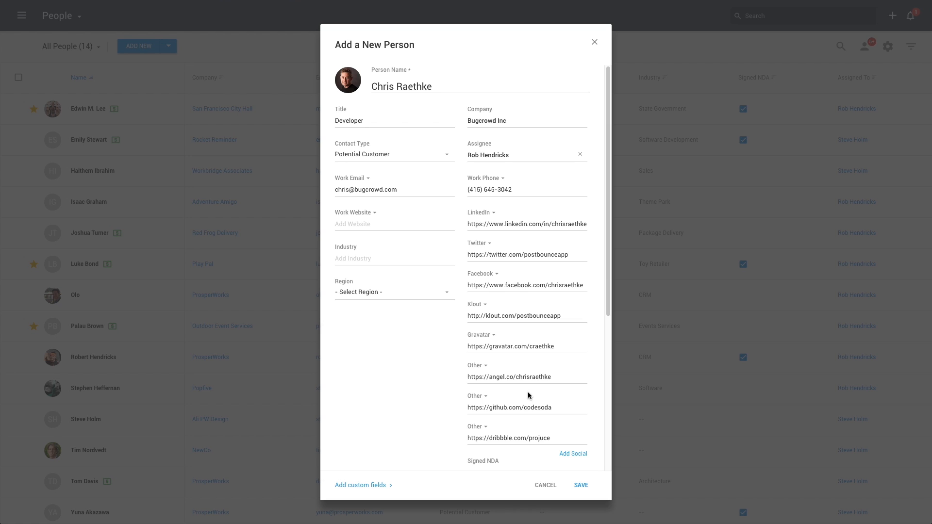
{"action": "left_click", "coordinate": [394, 153]}
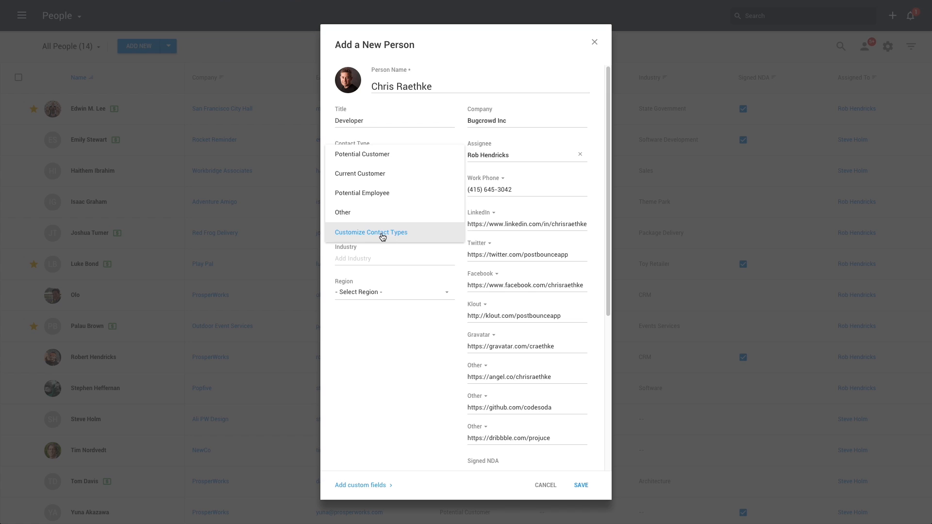
{"action": "mouse_move", "coordinate": [366, 465]}
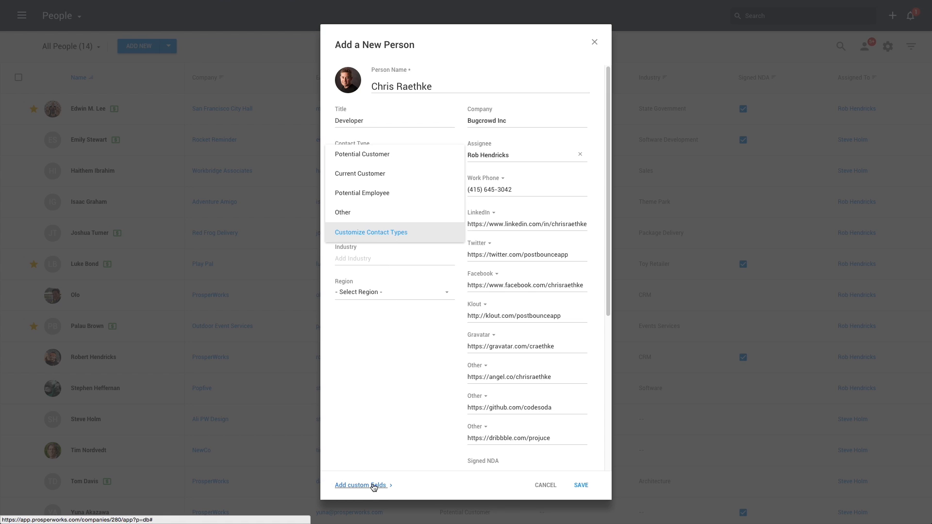
{"action": "left_click", "coordinate": [361, 154]}
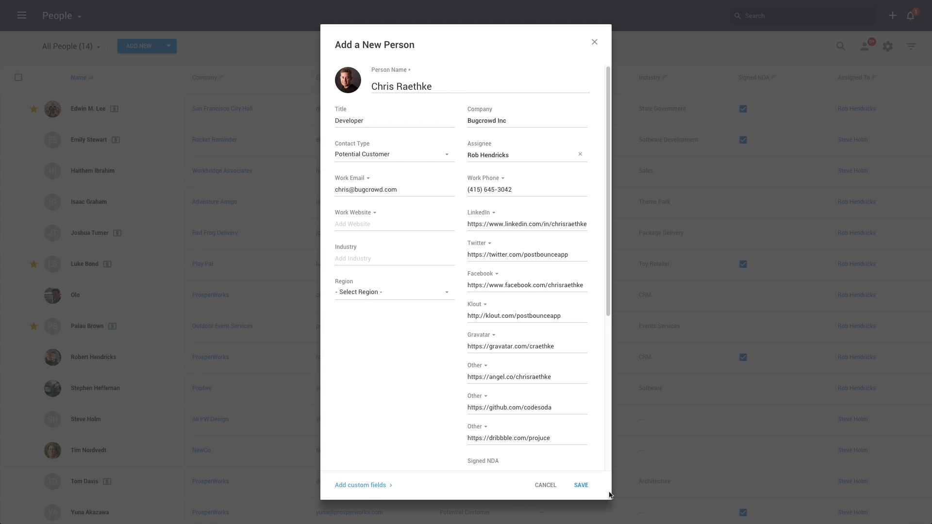
{"action": "left_click", "coordinate": [580, 485]}
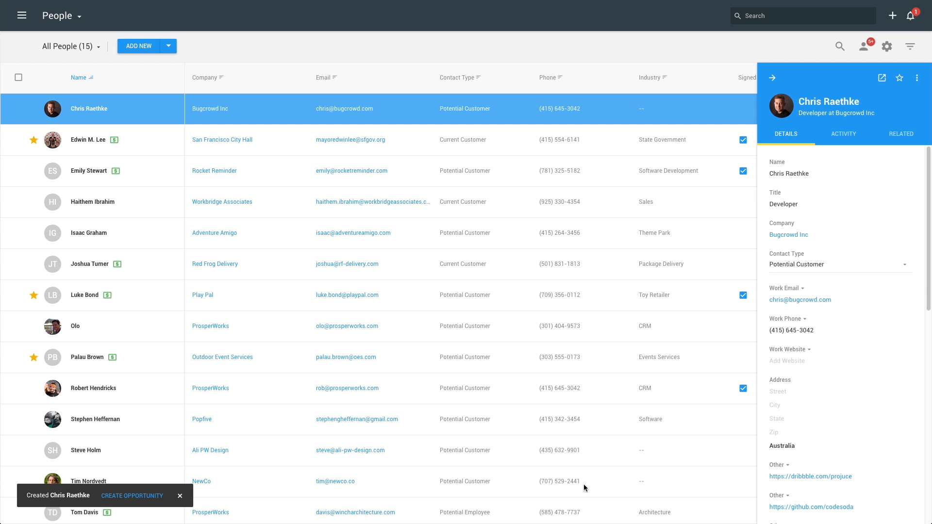